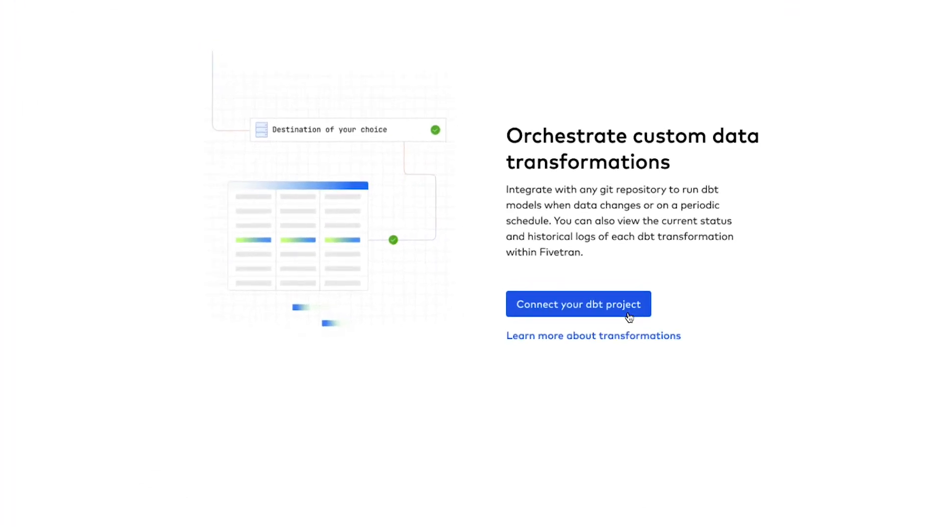
Start connecting a dbt project to reach the dbt Transformations setup form
left_click(578, 304)
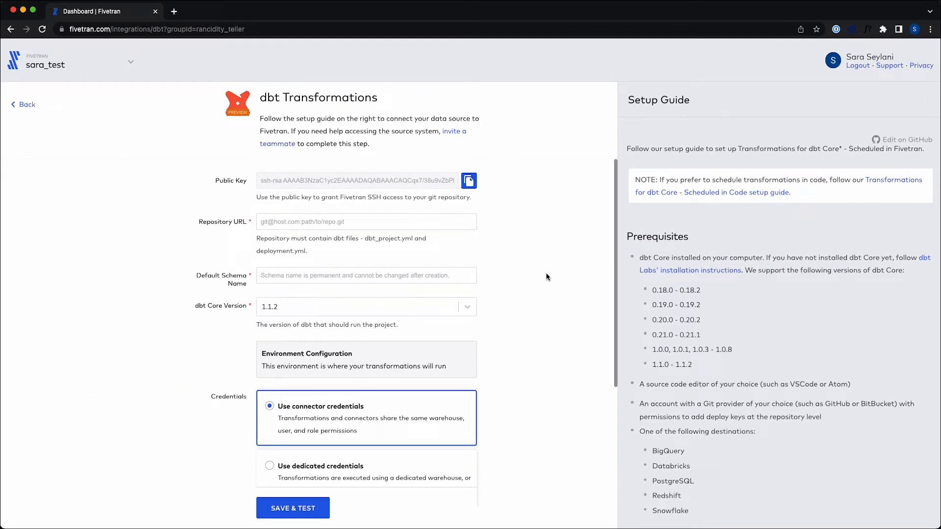
mouse_move(496, 233)
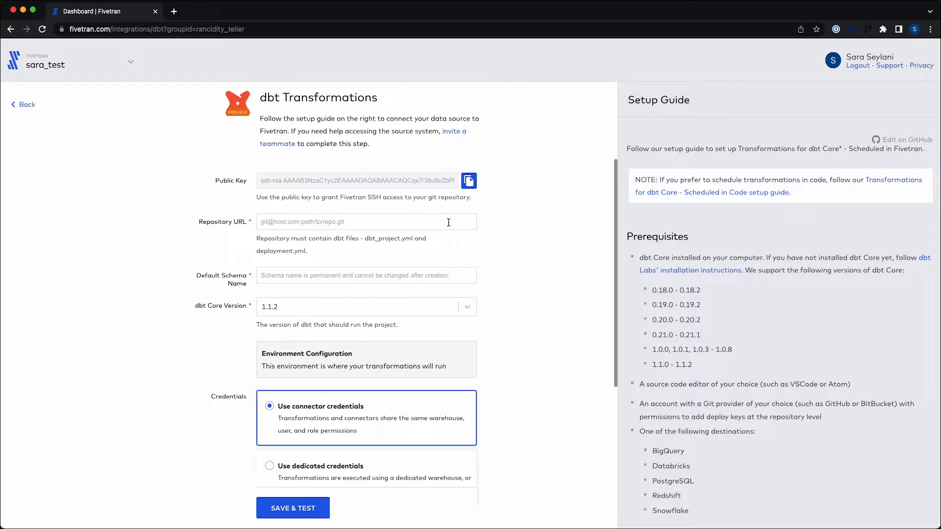
mouse_move(421, 325)
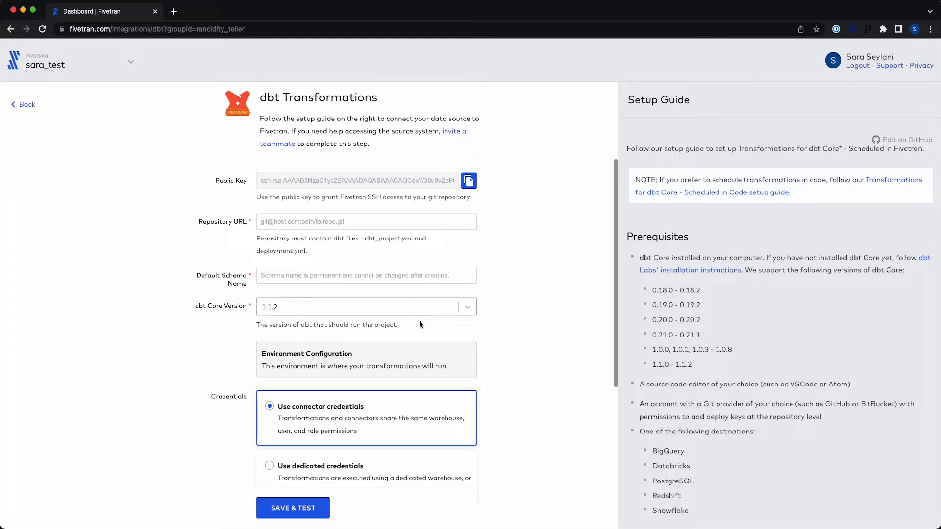
mouse_move(425, 315)
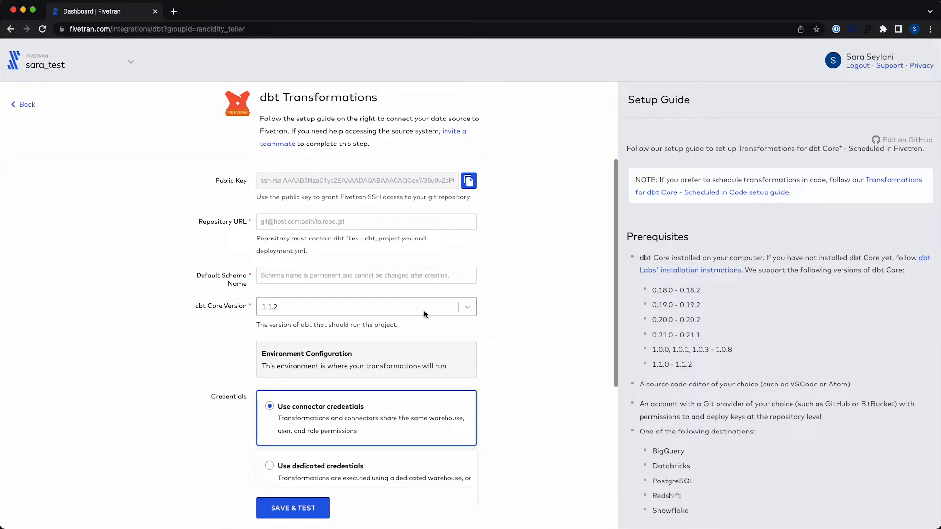
Review the setup guide instructions, then bring up the destination switcher list
scroll("down", 3)
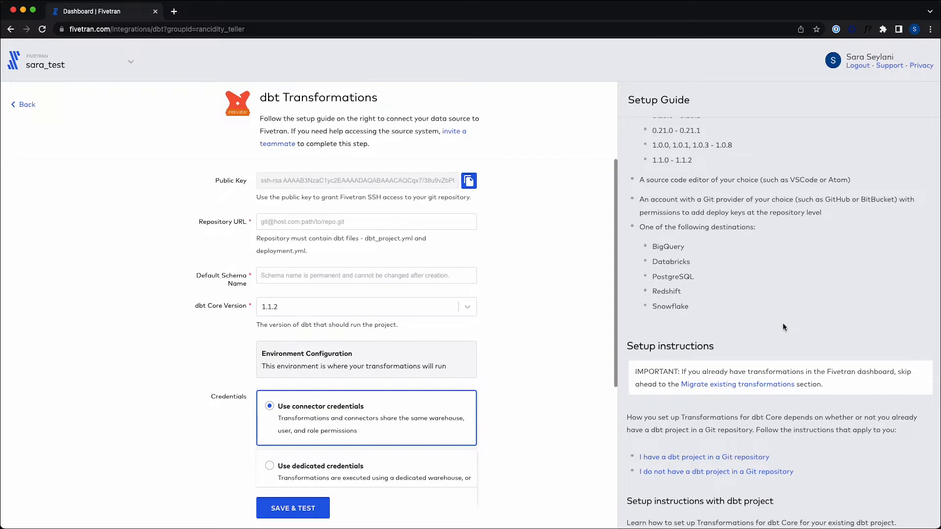
scroll("down", 3)
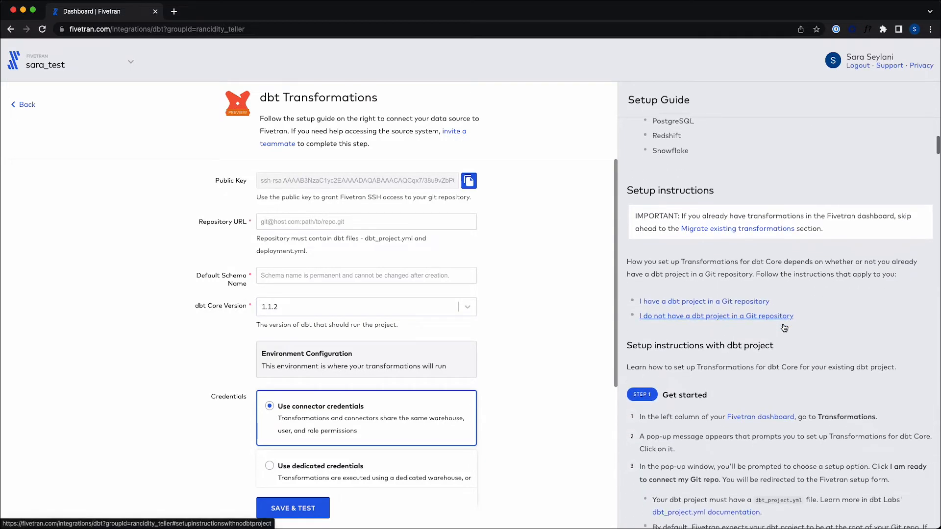
scroll("up", 3)
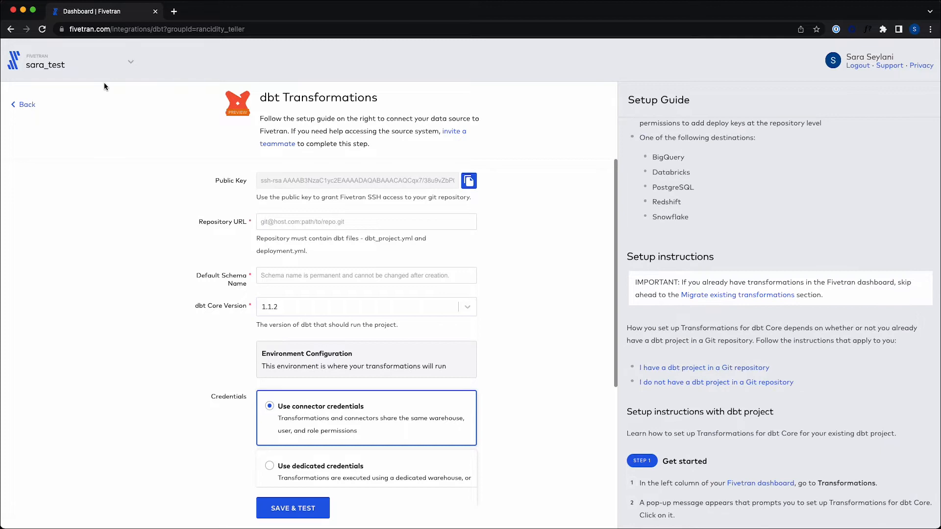
mouse_move(111, 68)
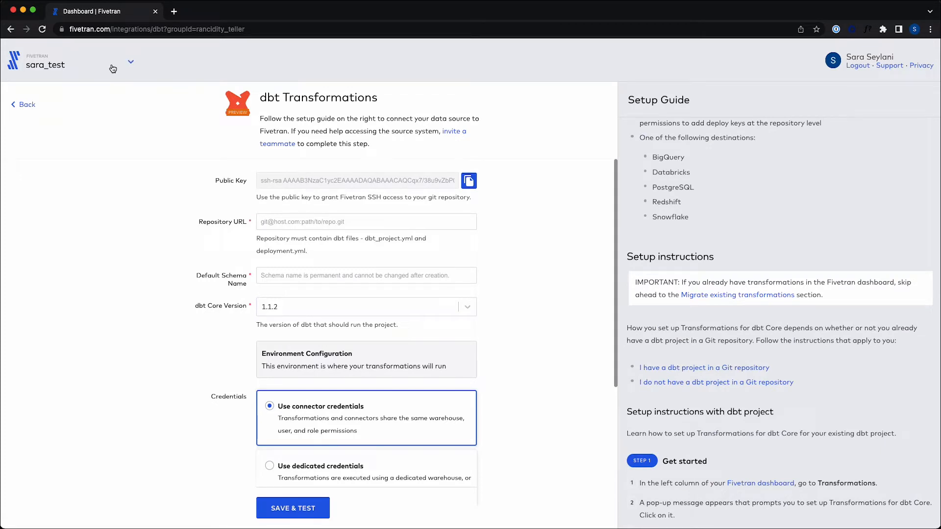
left_click(131, 61)
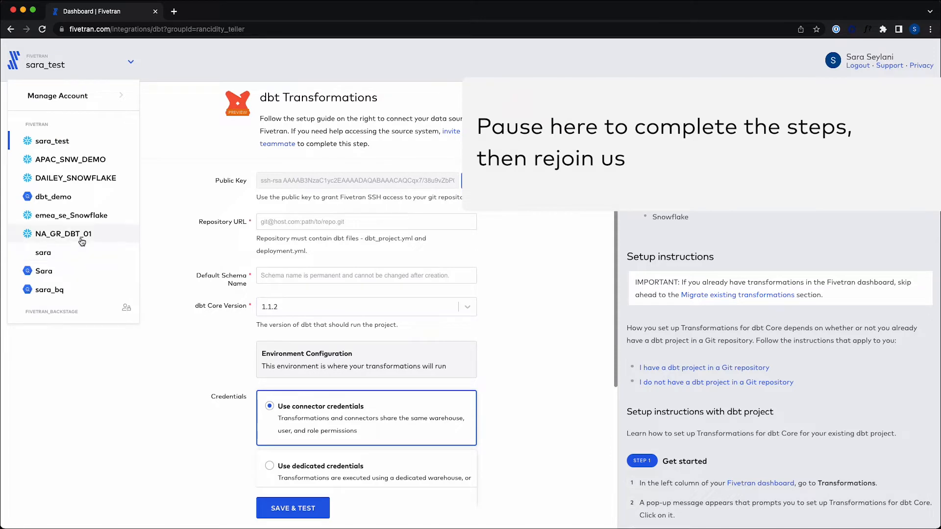
Switch to the NA_GR_DBT_01 destination and compare its code-scheduled and Fivetran-scheduled transformations
left_click(64, 234)
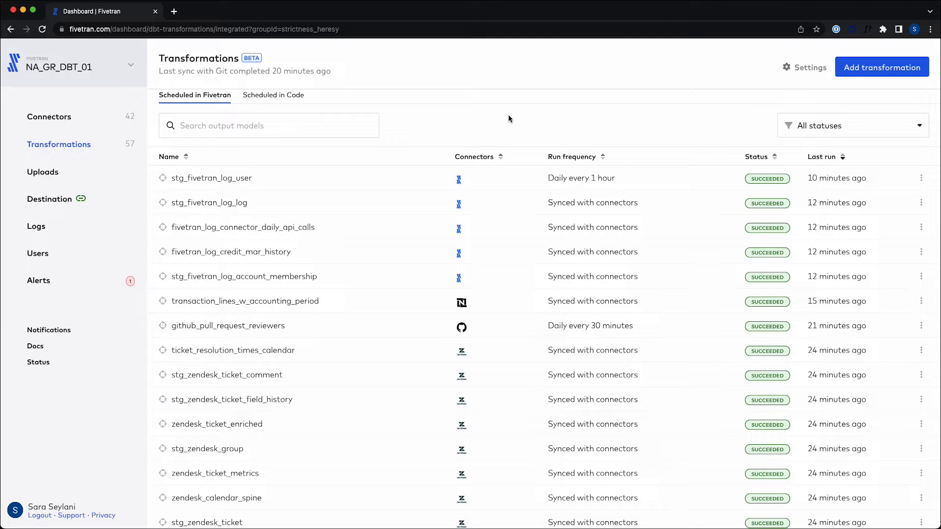
mouse_move(882, 67)
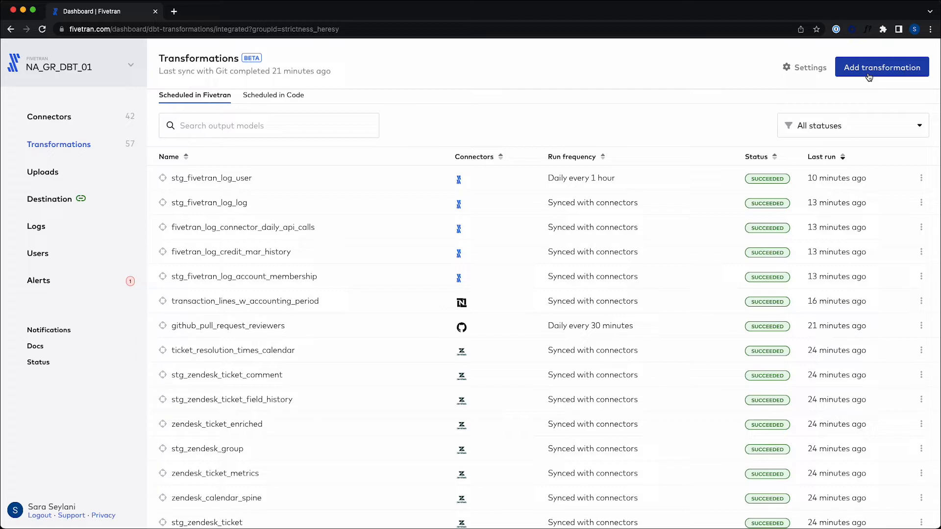
mouse_move(580, 82)
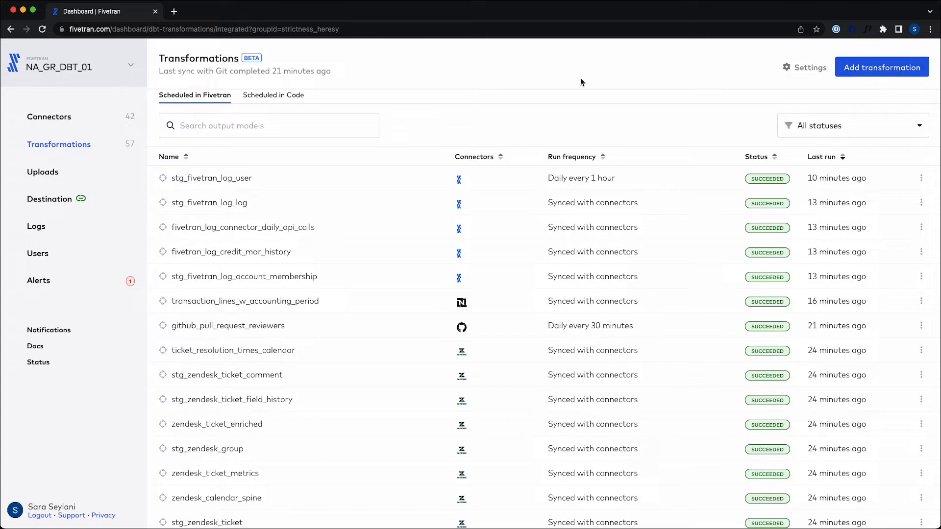
left_click(273, 95)
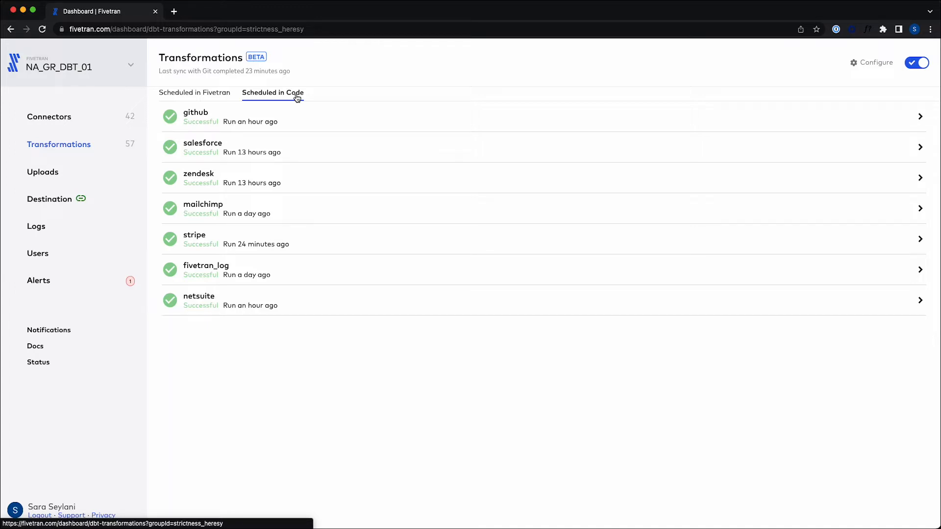
left_click(195, 92)
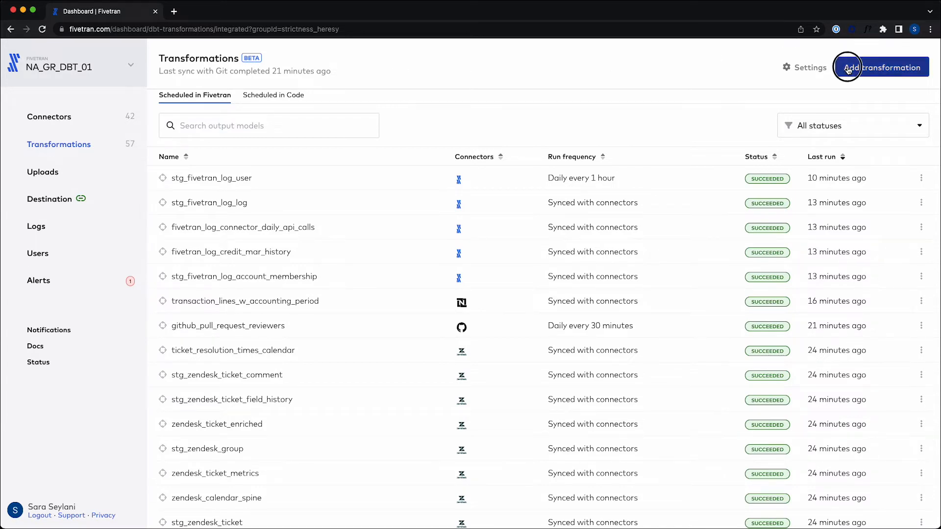
Add a transformation for the stg_mailchimp_segments model with Partially integrated scheduling
left_click(881, 67)
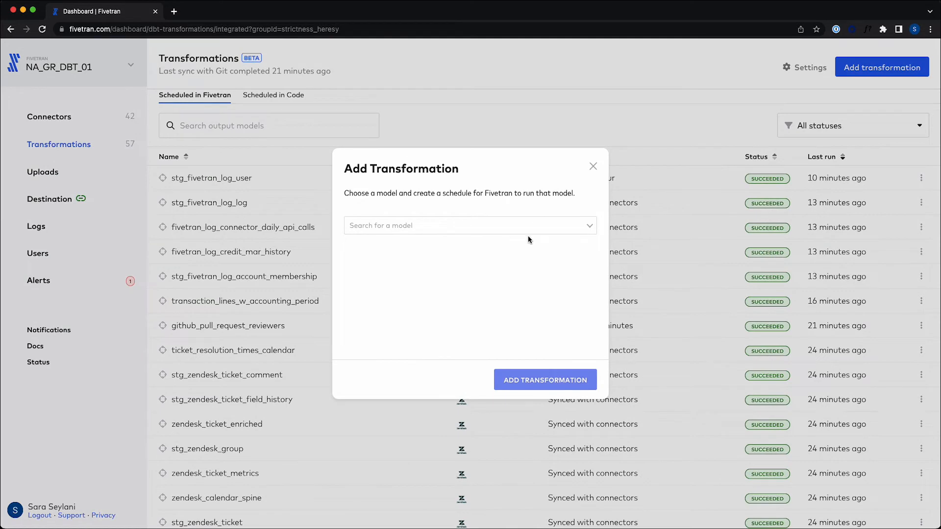
mouse_move(576, 232)
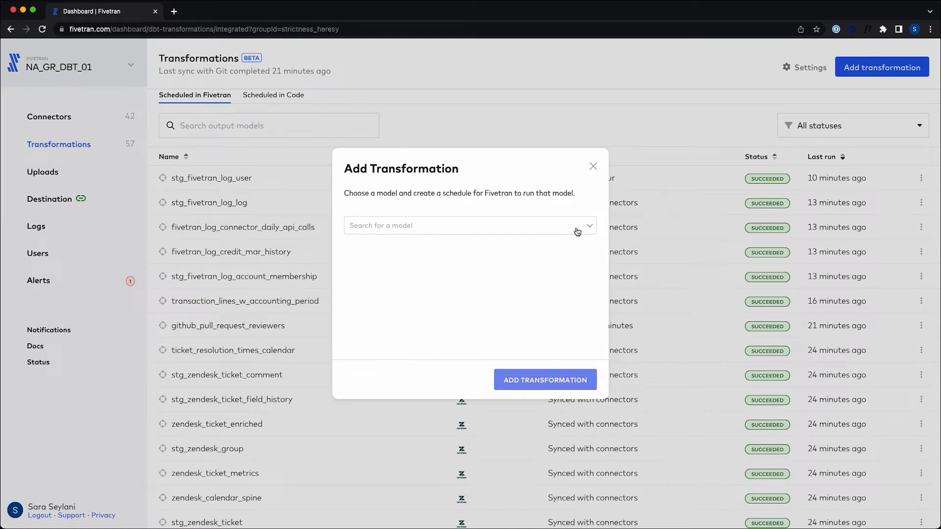
left_click(470, 225)
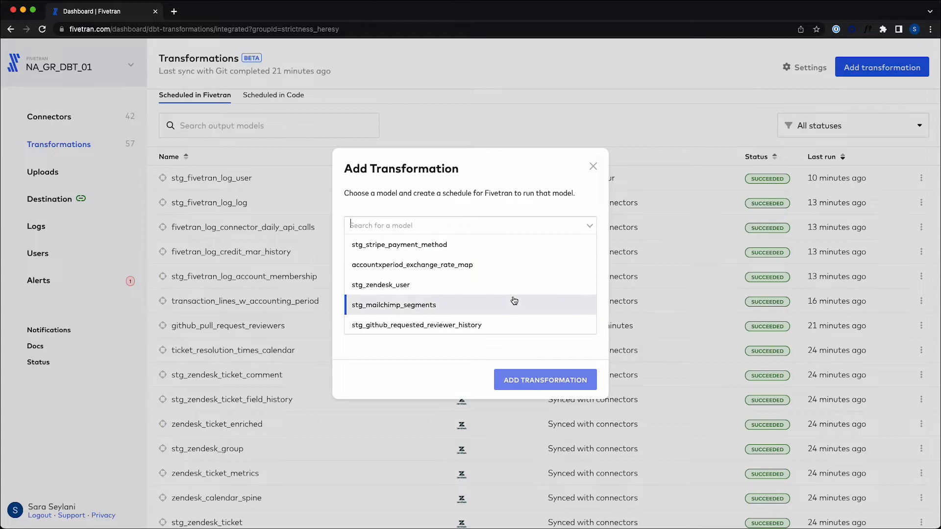
scroll("down", 3)
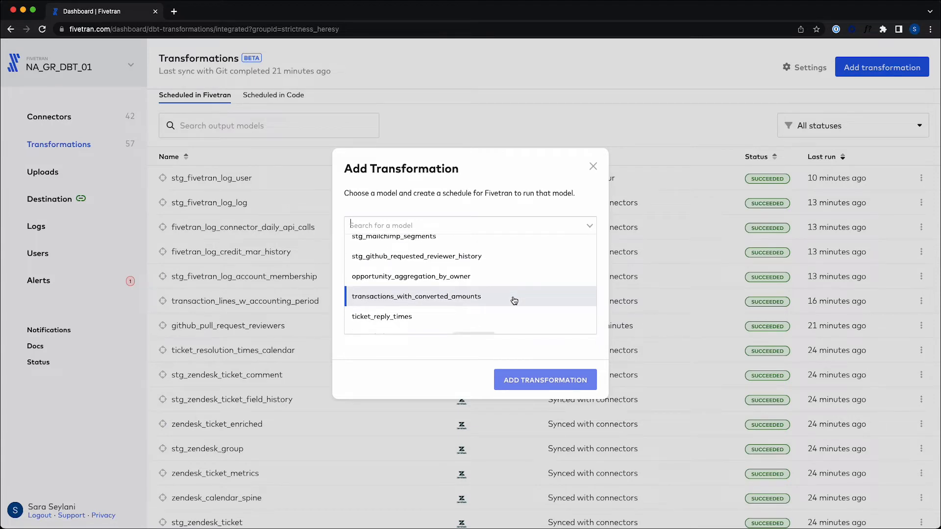
scroll("down", 3)
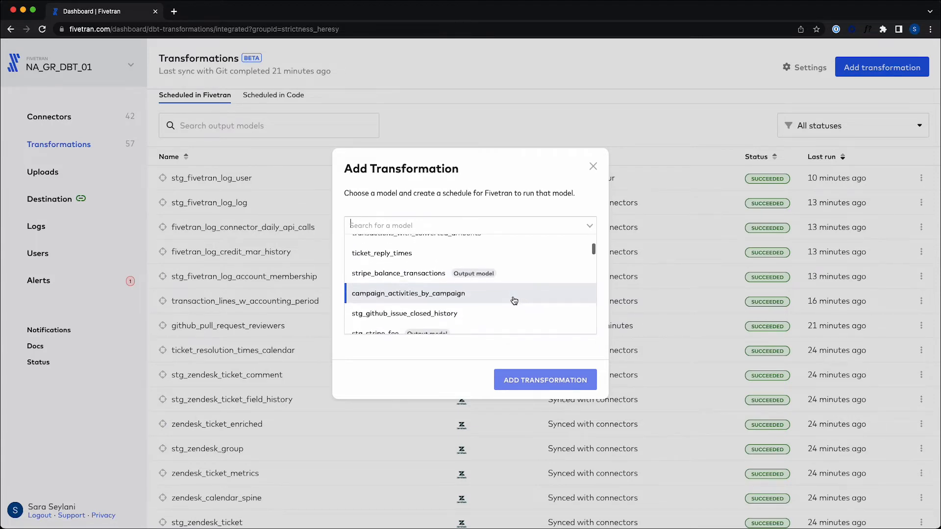
scroll("up", 3)
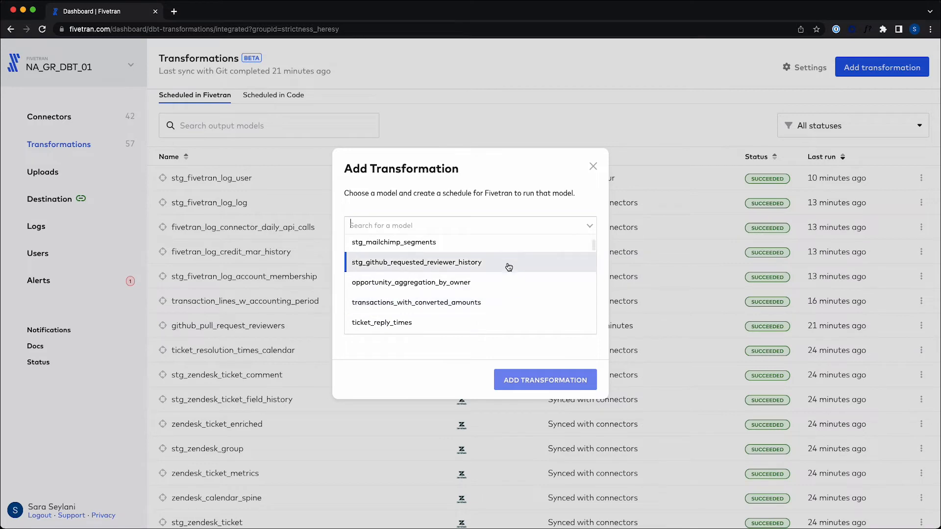
left_click(394, 242)
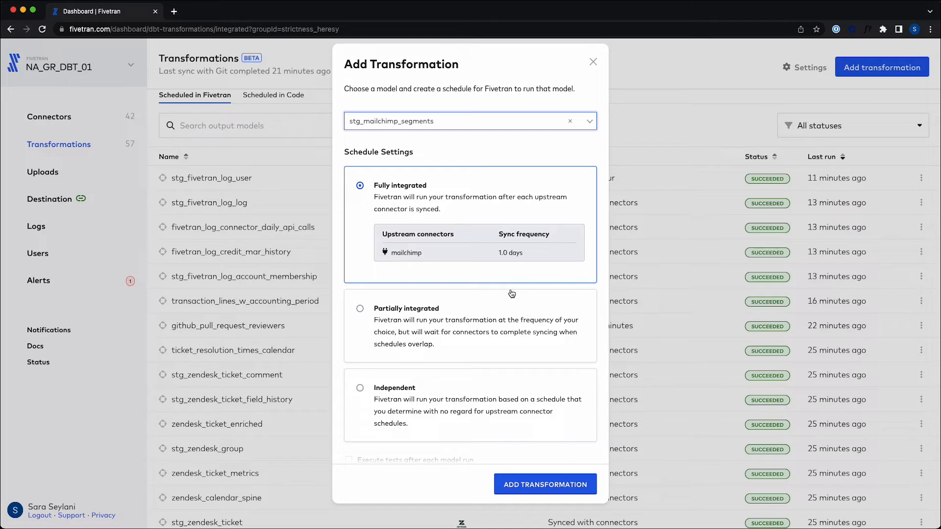
mouse_move(523, 240)
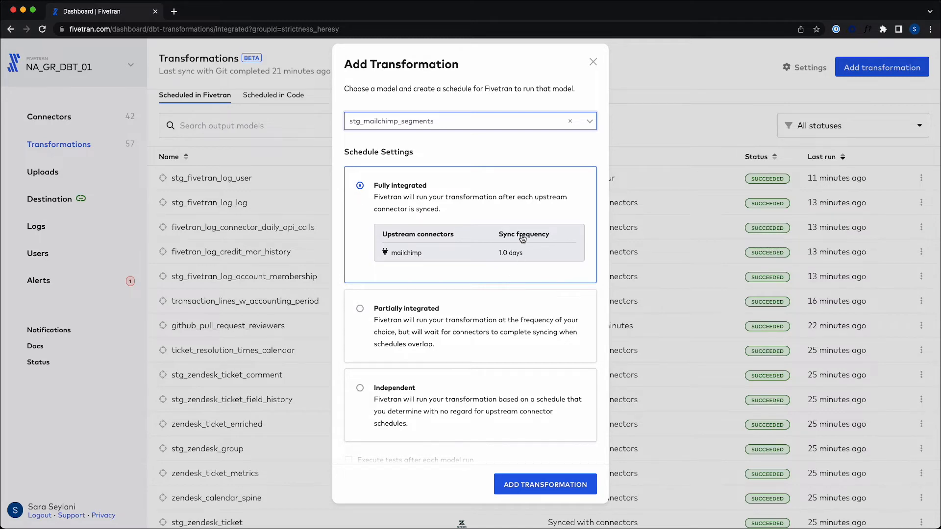
mouse_move(524, 227)
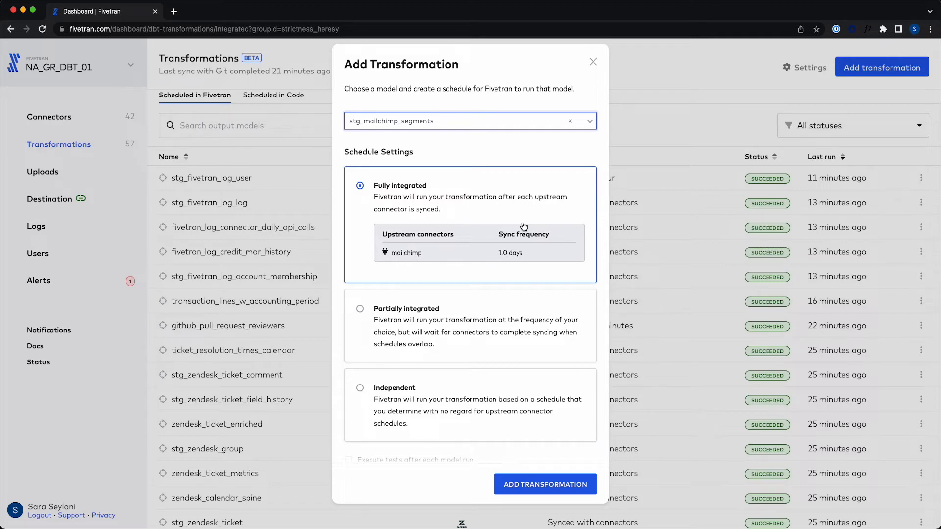
mouse_move(427, 253)
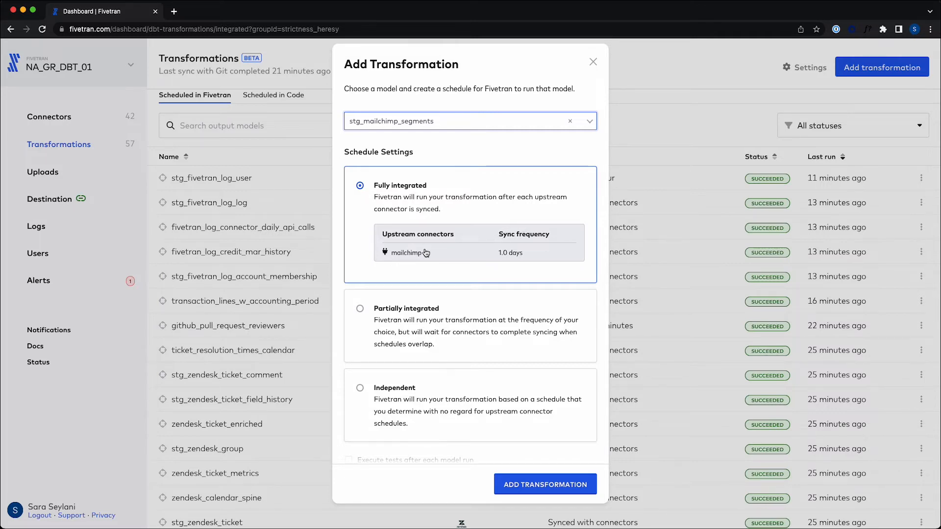
mouse_move(435, 260)
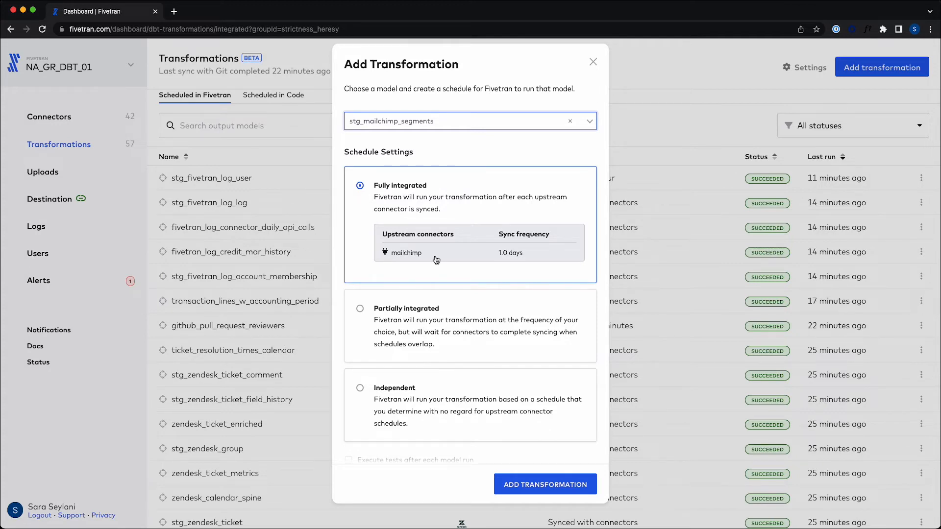
left_click(360, 308)
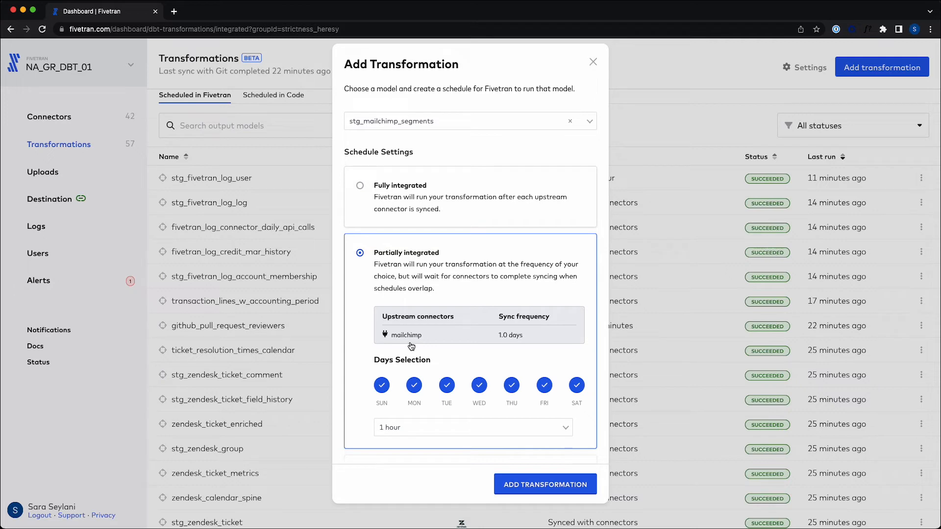
Switch the schedule to Independent runs, review frequency options, then dismiss the form
scroll("down", 3)
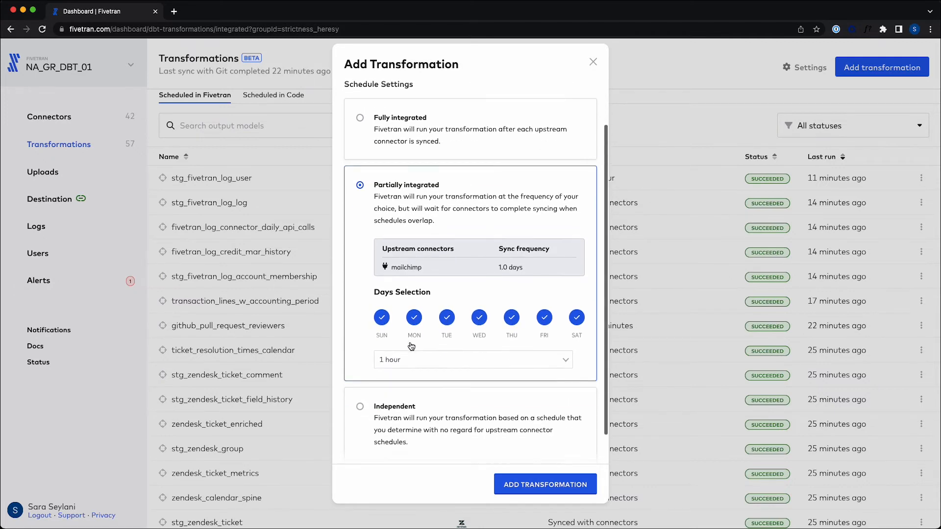
left_click(360, 405)
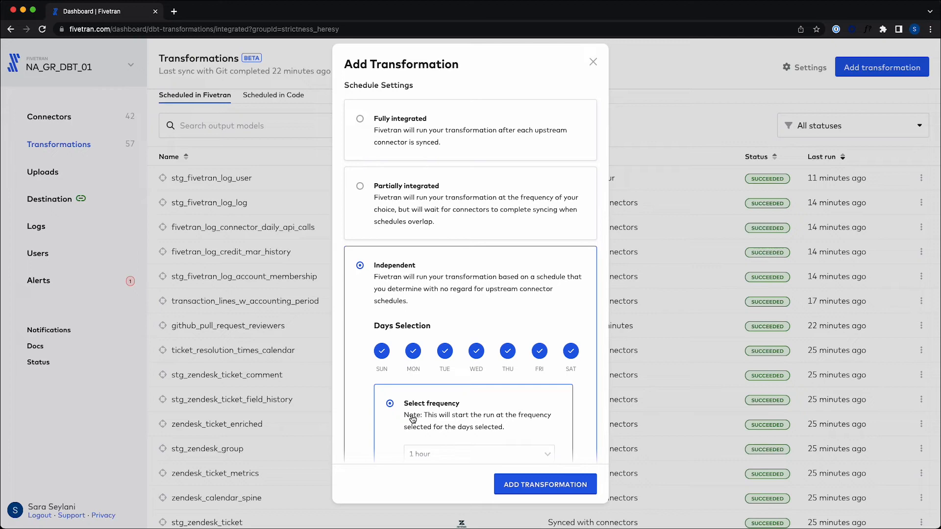
scroll("down", 3)
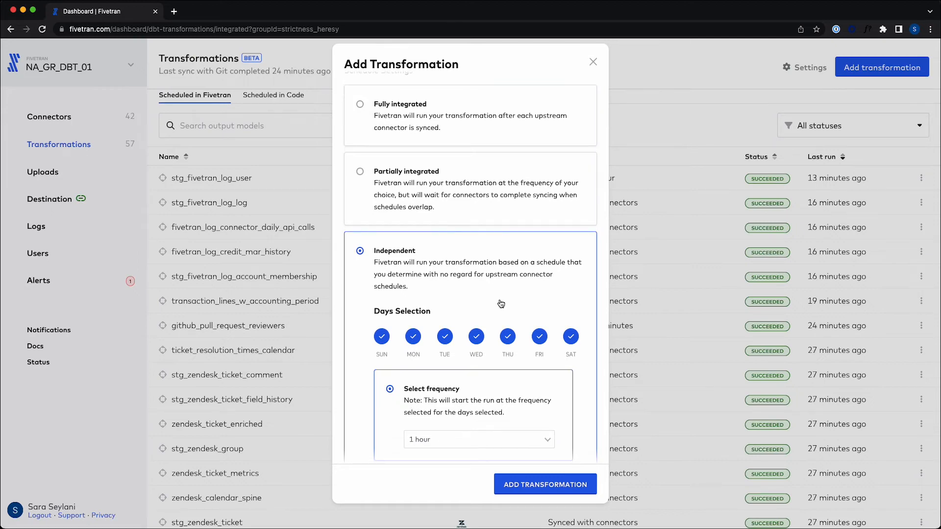
mouse_move(584, 115)
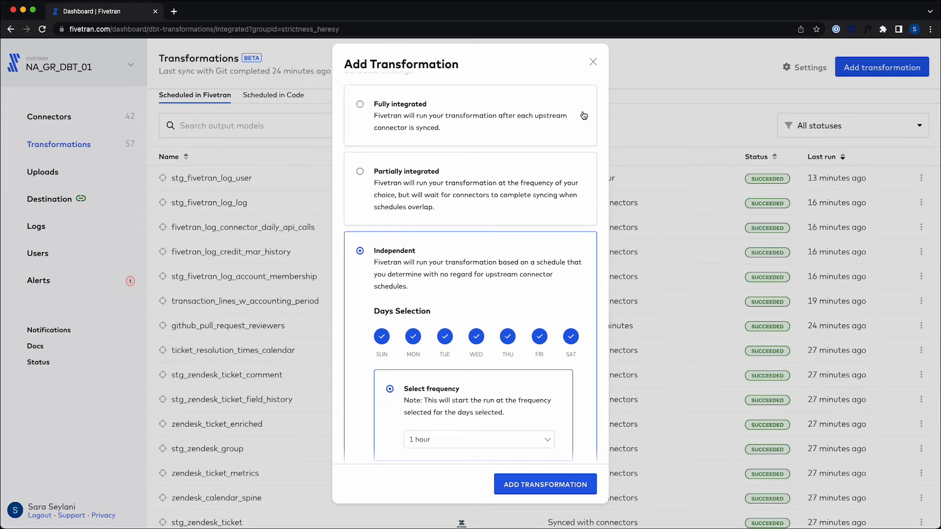
left_click(593, 60)
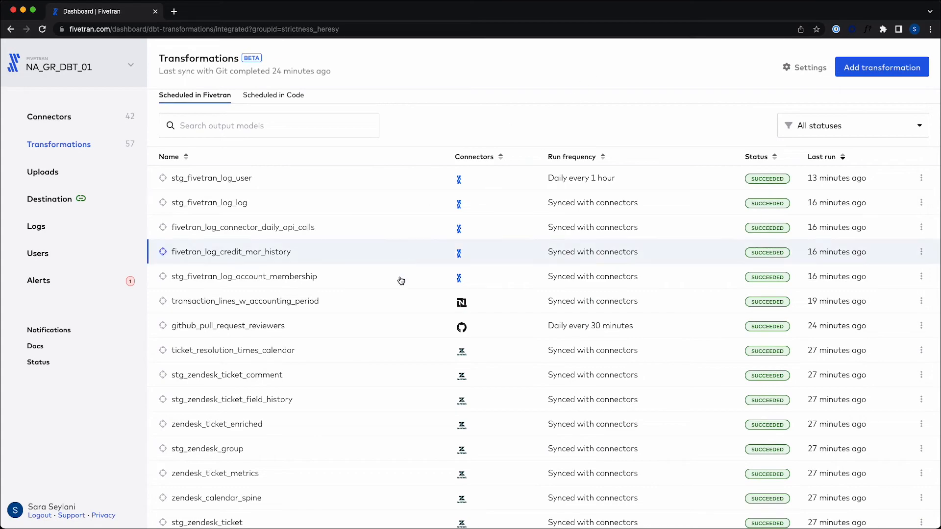
Open the zendesk_ticket_metrics transformation from the Fivetran-scheduled list
scroll("down", 3)
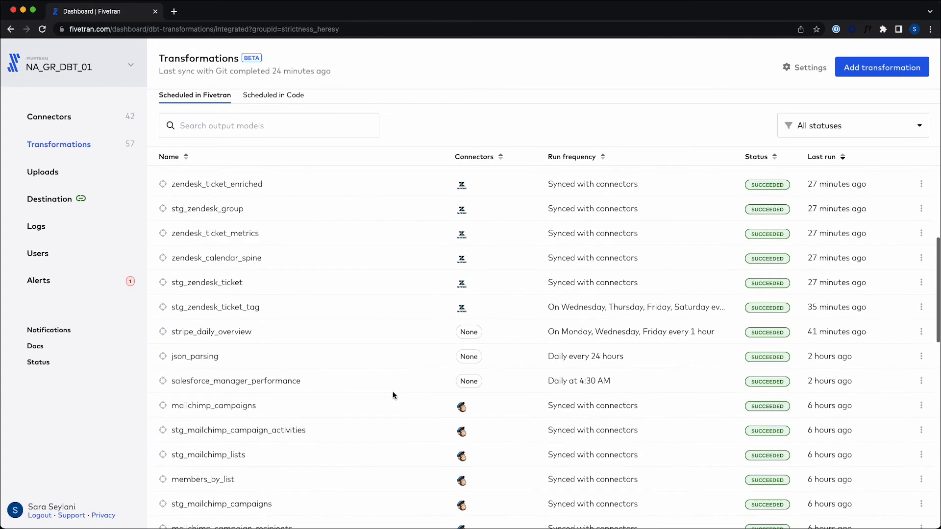
scroll("up", 3)
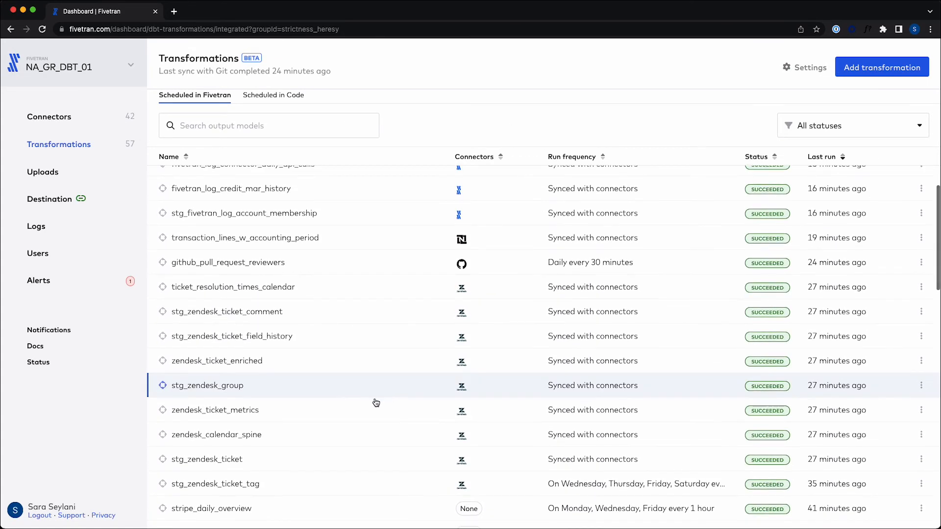
left_click(215, 410)
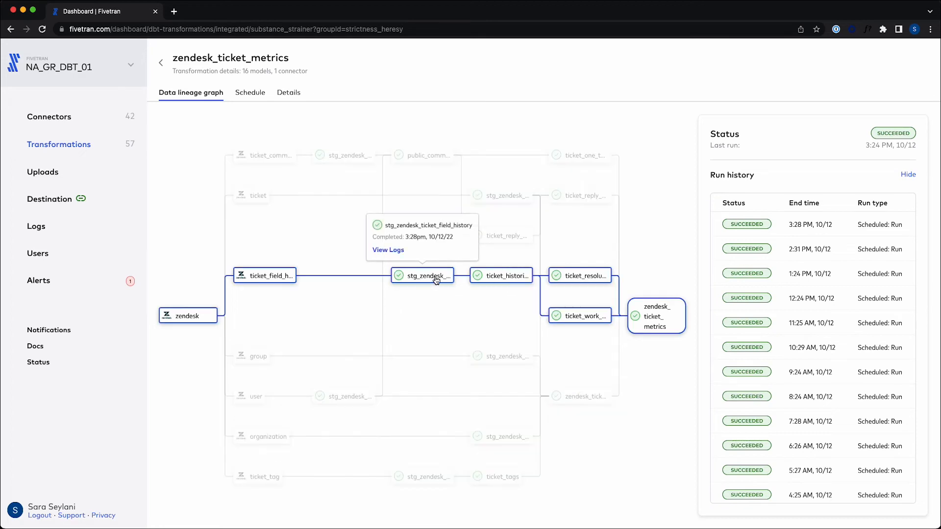
View the run logs for stg_zendesk_ticket_field_history, then return to the run history
left_click(388, 250)
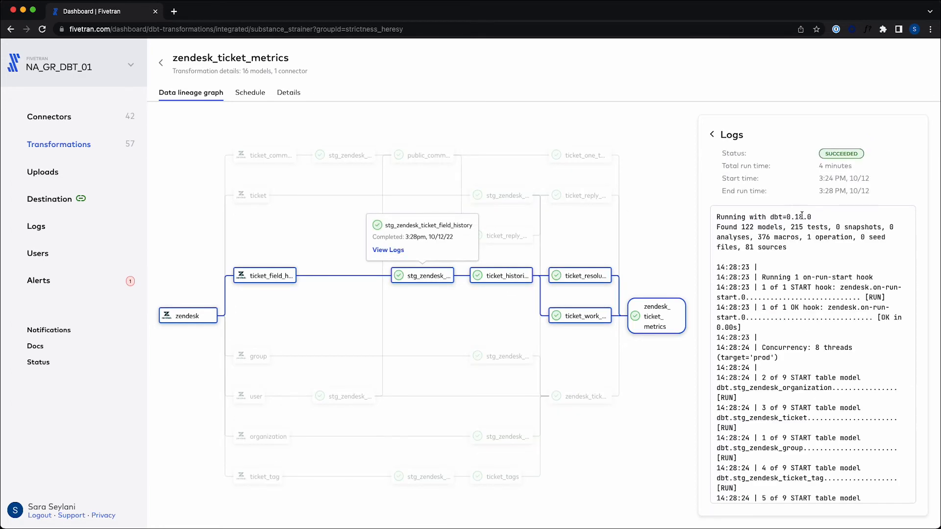
scroll("down", 3)
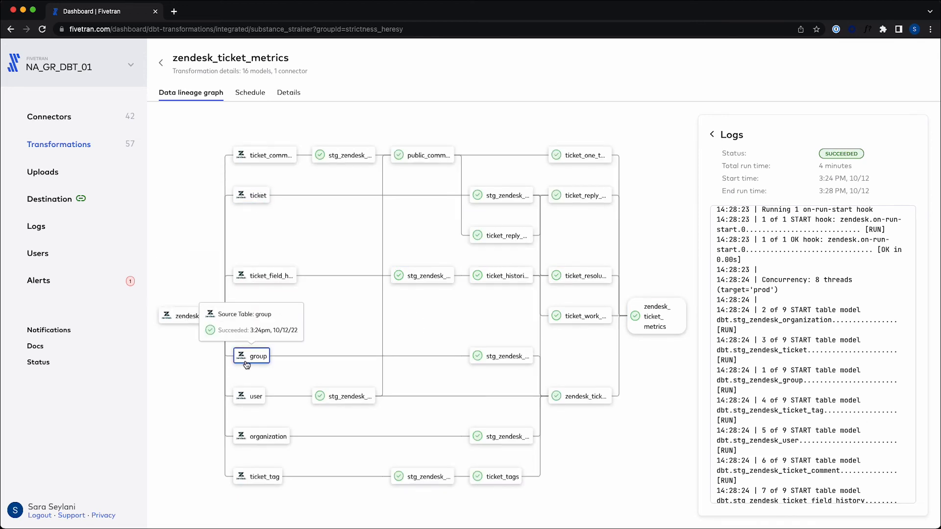
mouse_move(648, 320)
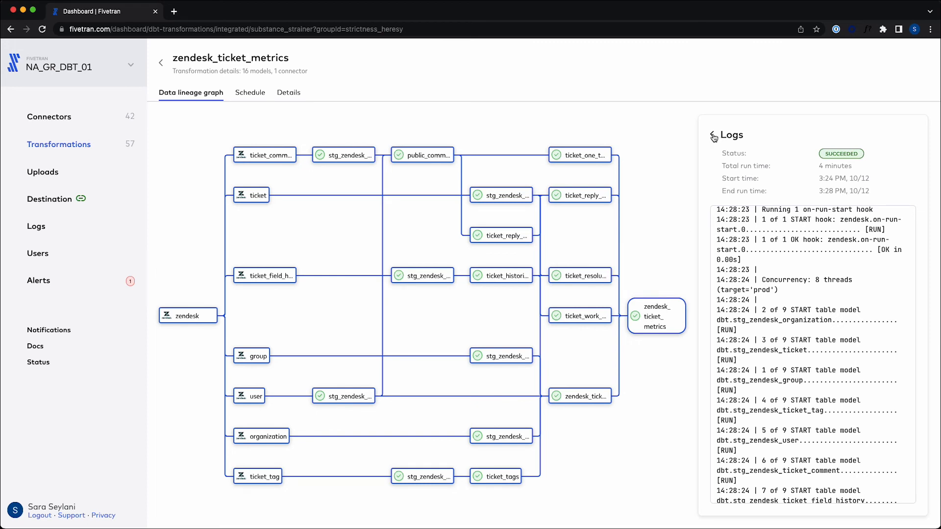
left_click(713, 137)
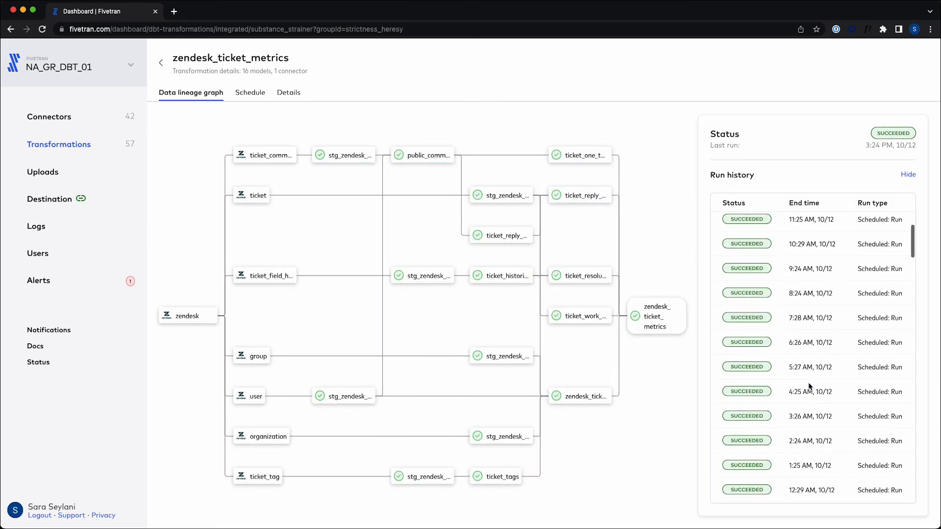
scroll("down", 3)
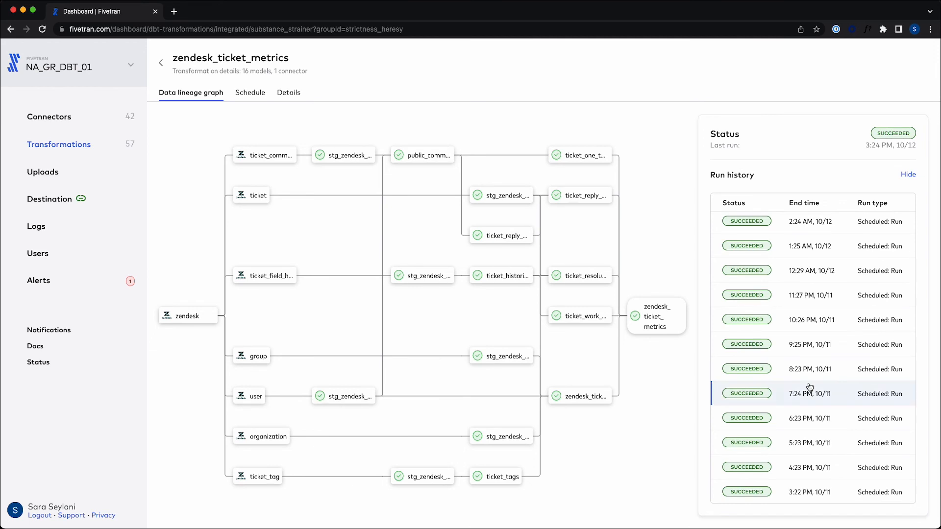
scroll("down", 3)
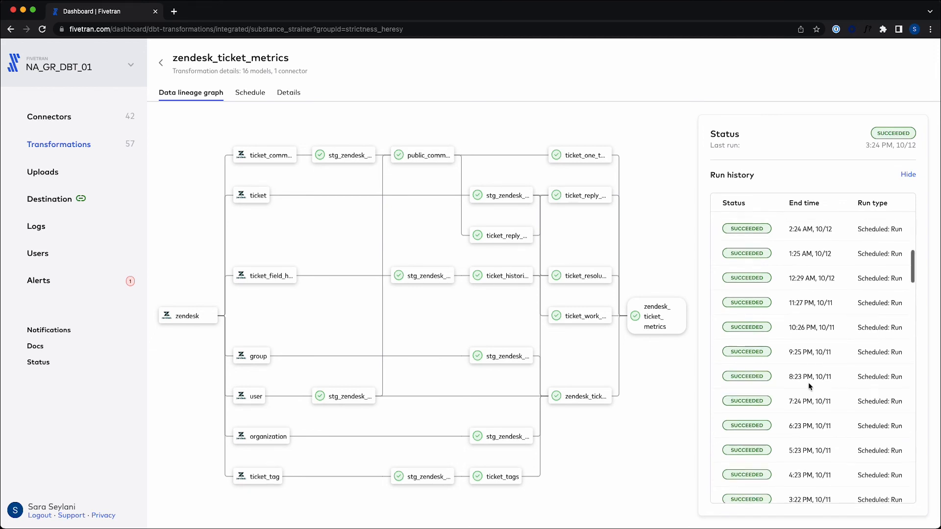
scroll("up", 3)
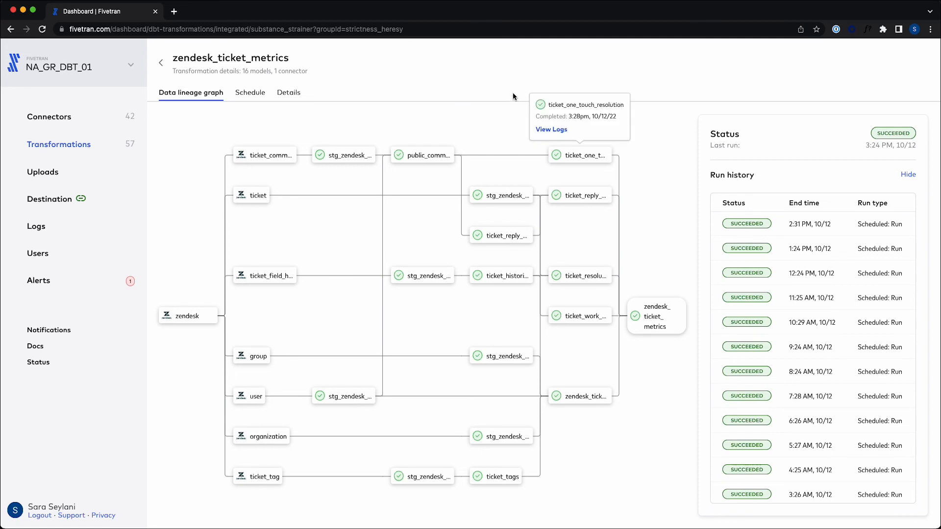
Review the transformation's Schedule and Details tabs, showing ID substance_strainer and 3m average run time
left_click(250, 92)
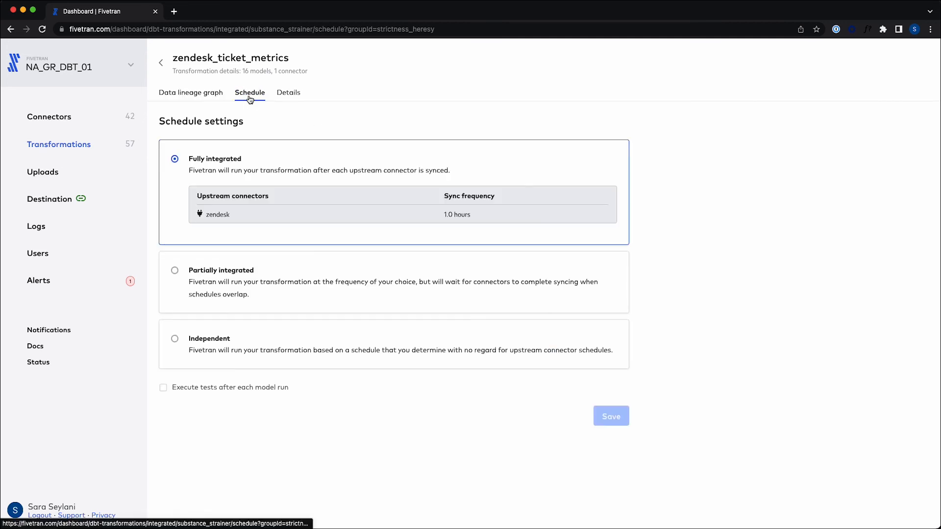
left_click(289, 92)
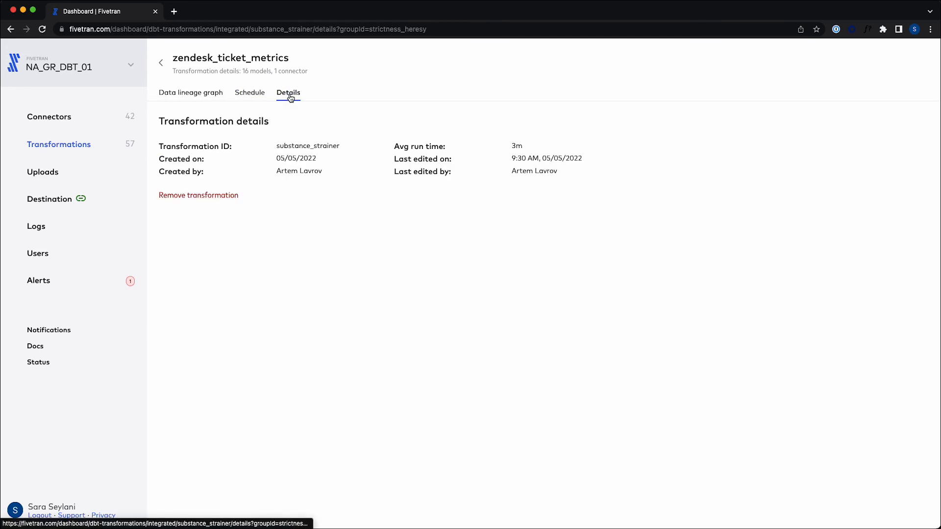